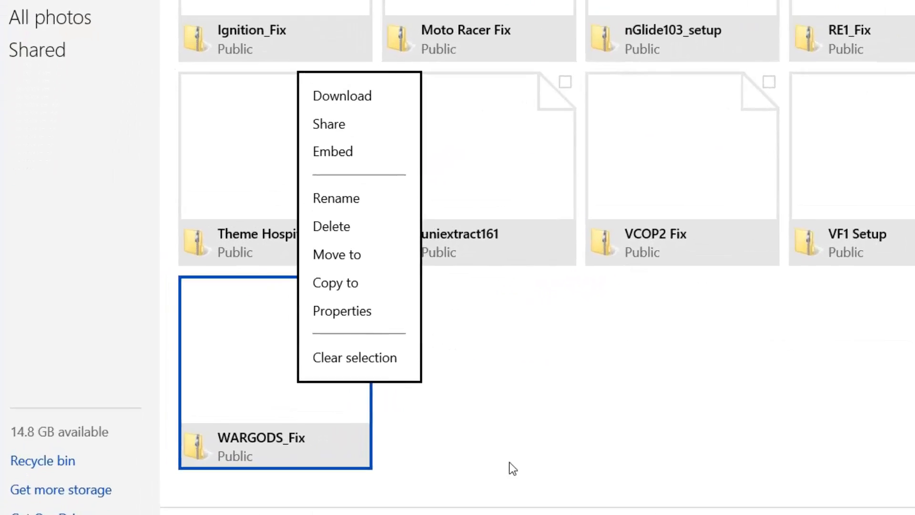
# Select WARGODS_Fix in OneDrive and bring up its Download option
pyautogui.click(354, 357)
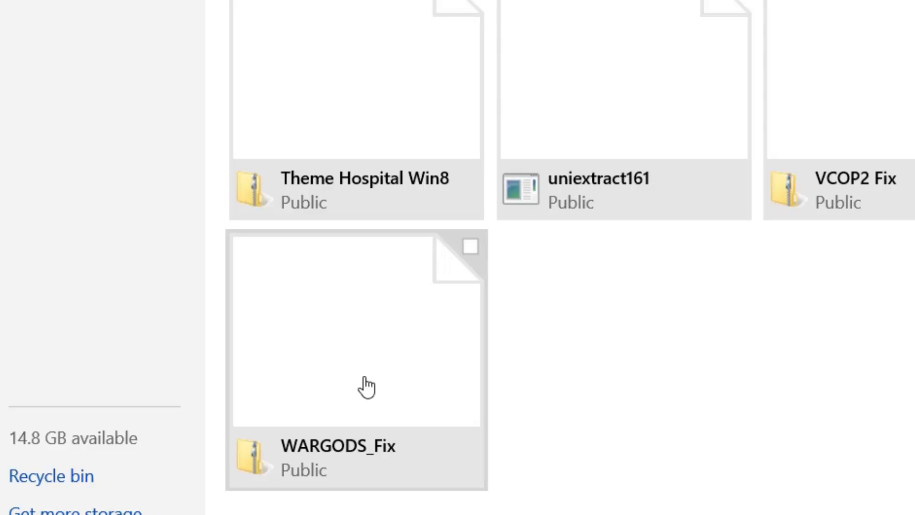
pyautogui.rightClick(367, 385)
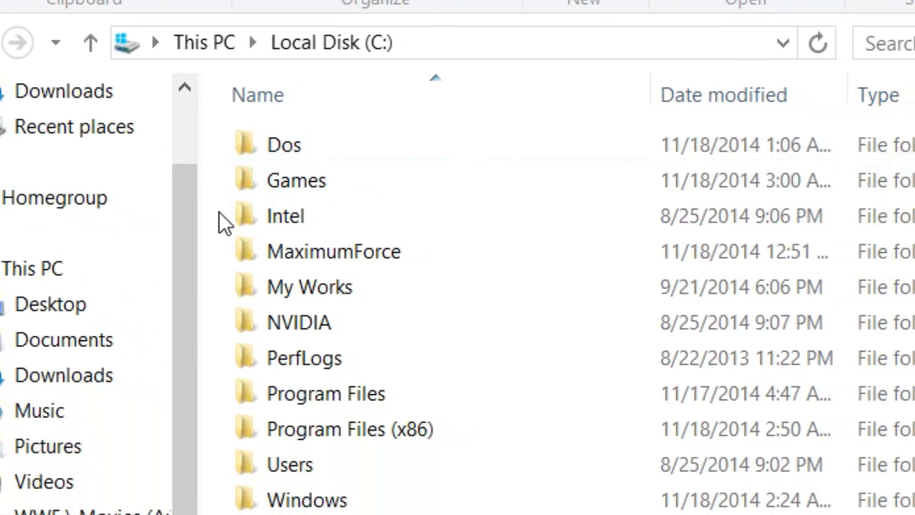
pyautogui.moveTo(296, 180)
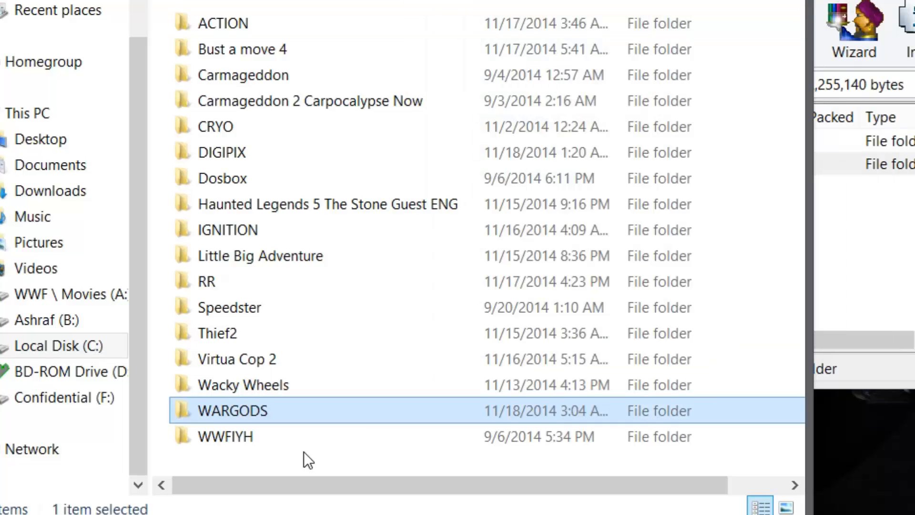
# Open the WARGODS folder under C:\Games
pyautogui.doubleClick(233, 410)
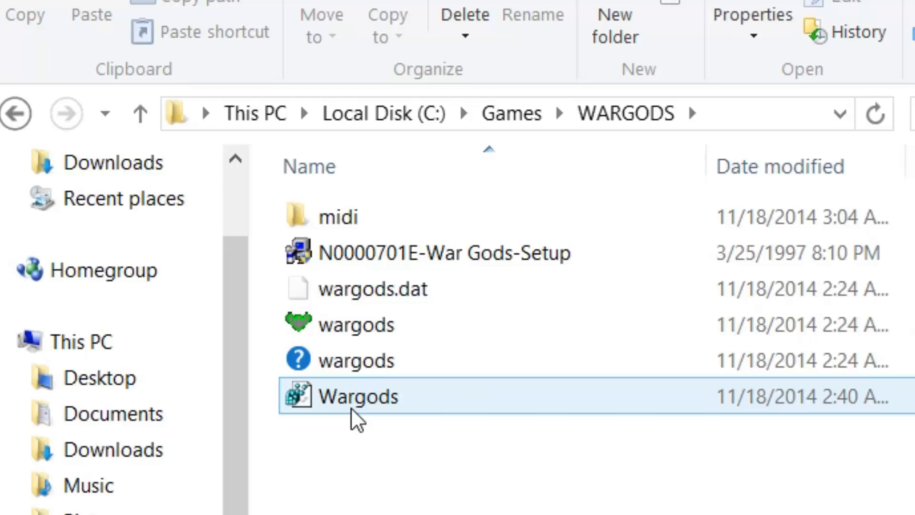
# Merge Wargods.reg into the registry, confirming the warning and success message
pyautogui.doubleClick(358, 396)
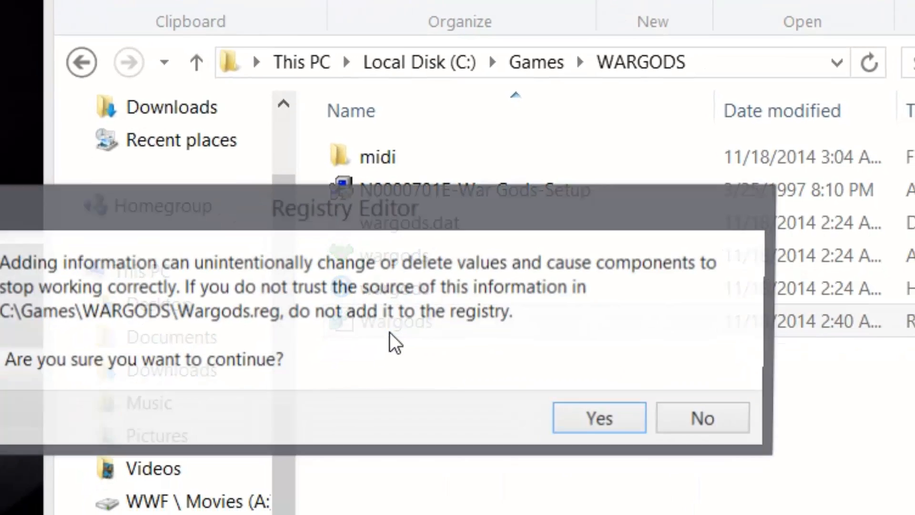
pyautogui.click(598, 419)
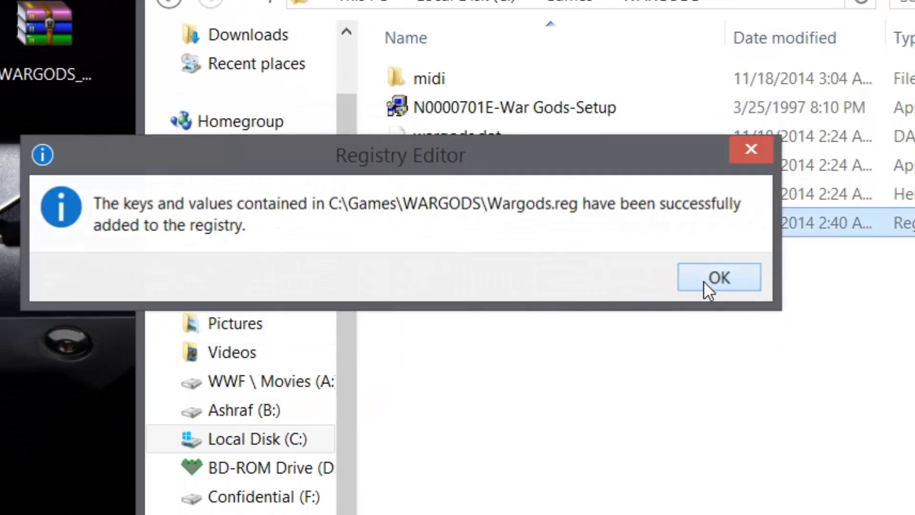
pyautogui.click(719, 276)
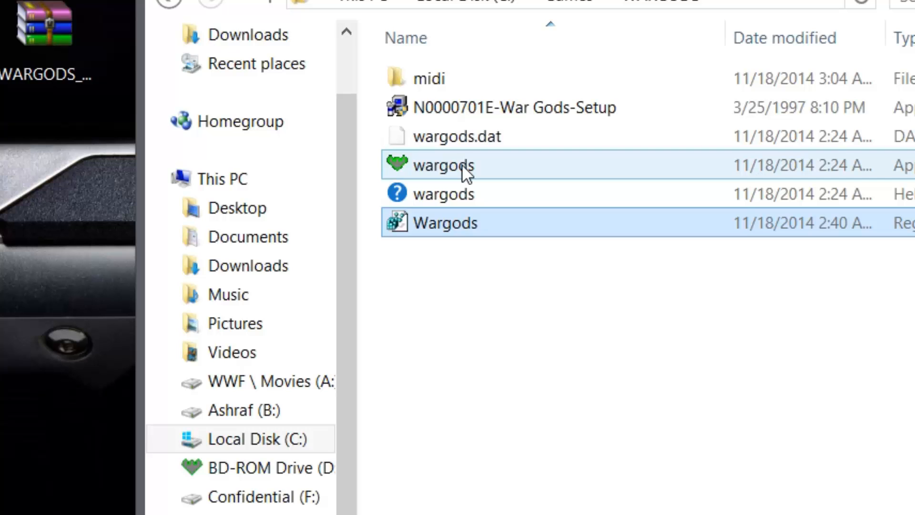
# Give wargods.exe 8-bit colour, 640x480 and disabled display scaling compatibility settings
pyautogui.rightClick(445, 165)
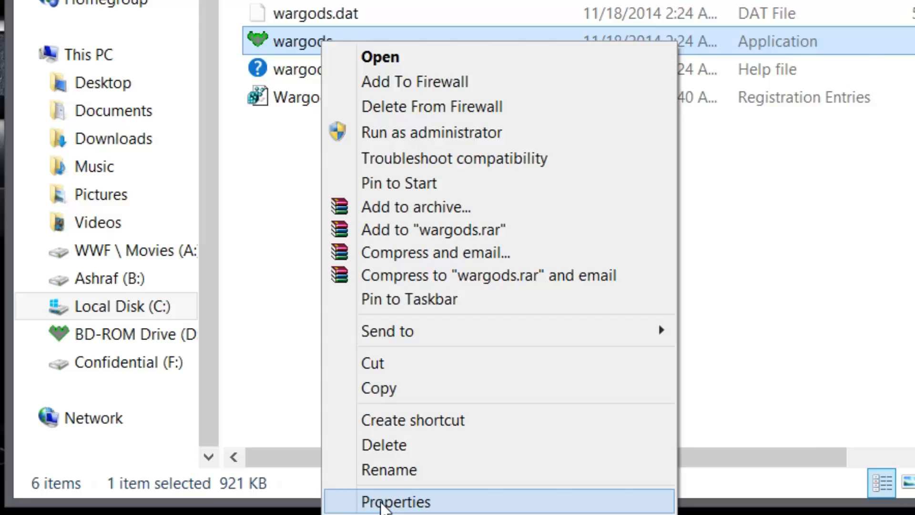
pyautogui.click(395, 502)
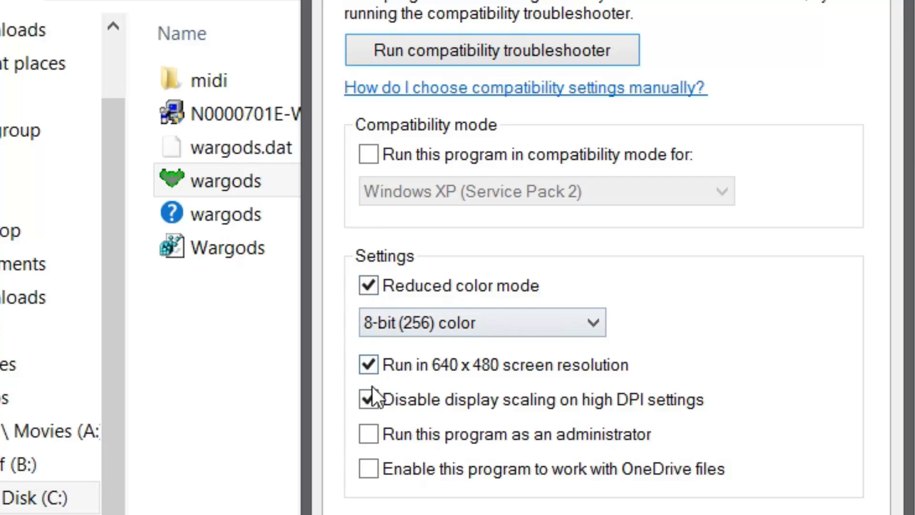
pyautogui.click(368, 399)
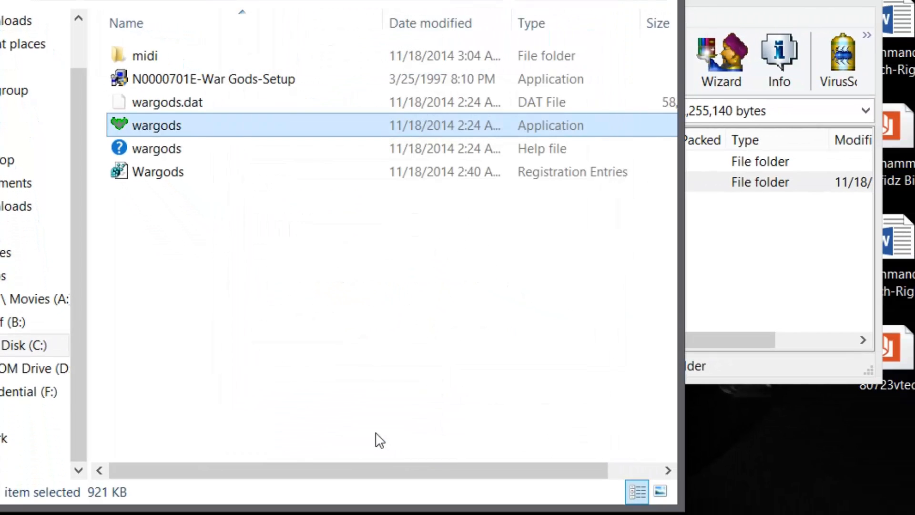
pyautogui.click(291, 314)
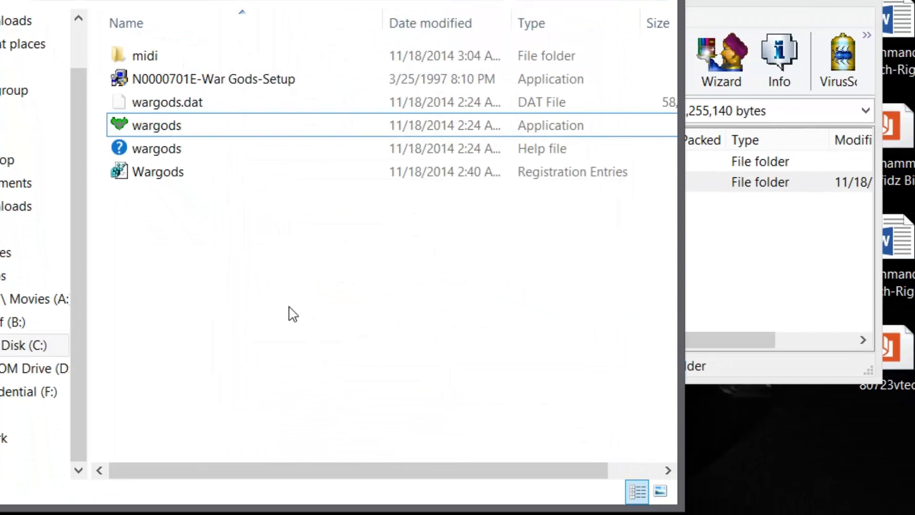
pyautogui.moveTo(239, 245)
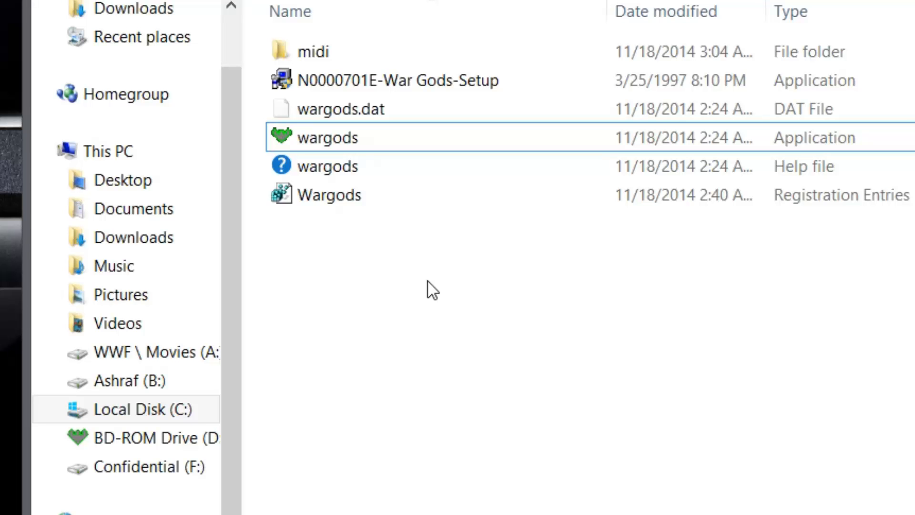
# Launch wargods.exe and open the game's Properties dialog
pyautogui.click(352, 149)
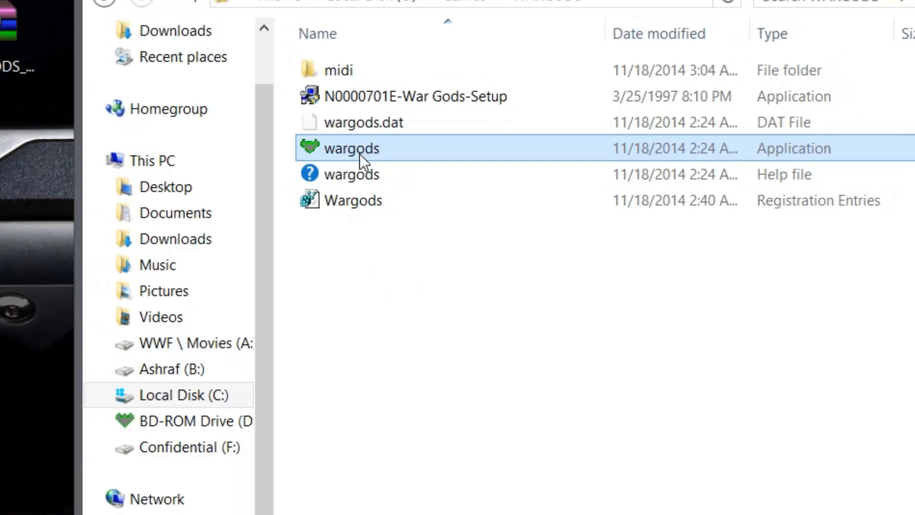
pyautogui.doubleClick(352, 148)
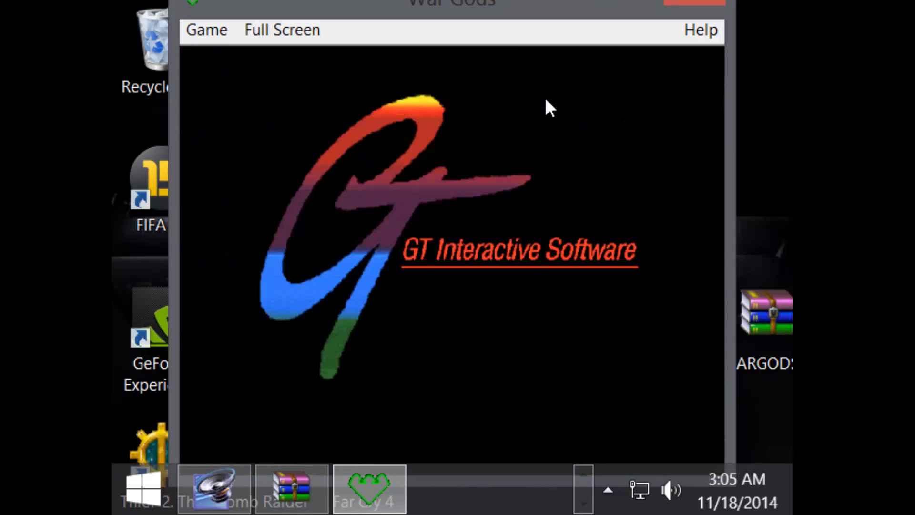
pyautogui.click(281, 29)
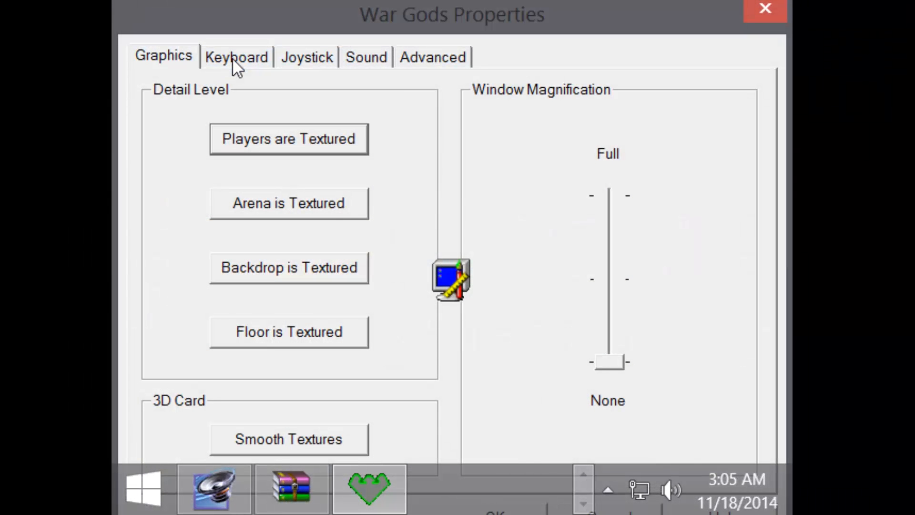
# Review the Joystick, Advanced and Keyboard tabs, then drag the Credits slider
pyautogui.click(306, 57)
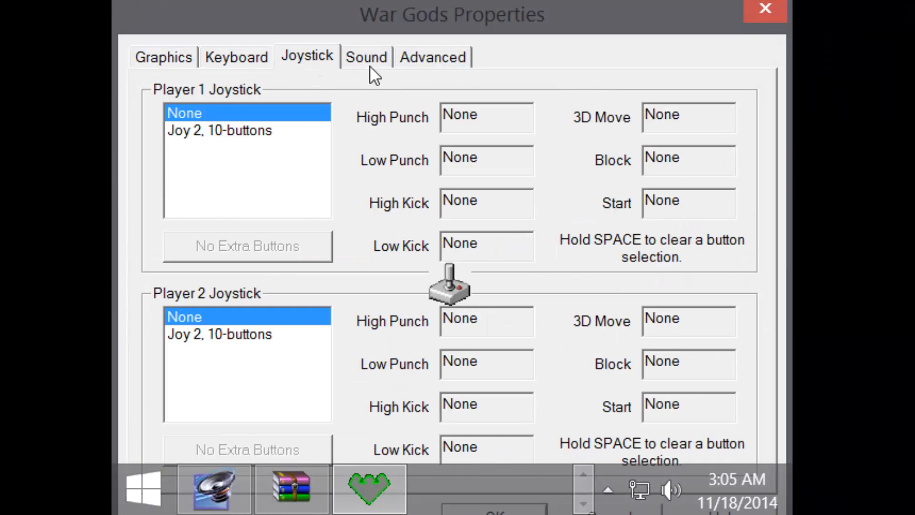
pyautogui.click(431, 57)
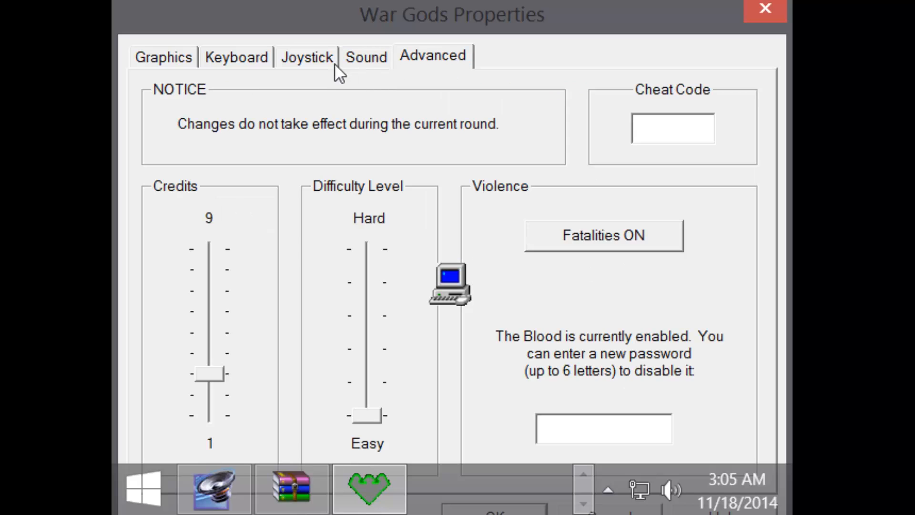
pyautogui.click(236, 57)
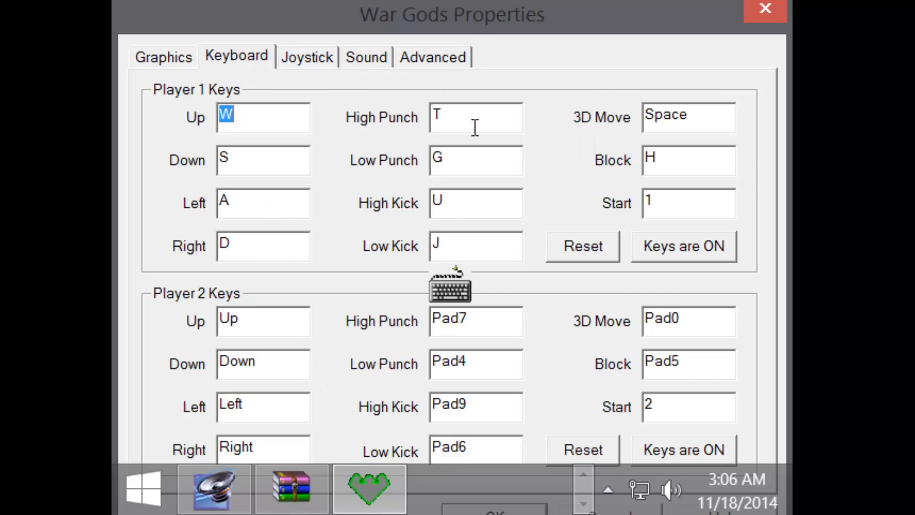
pyautogui.moveTo(476, 362)
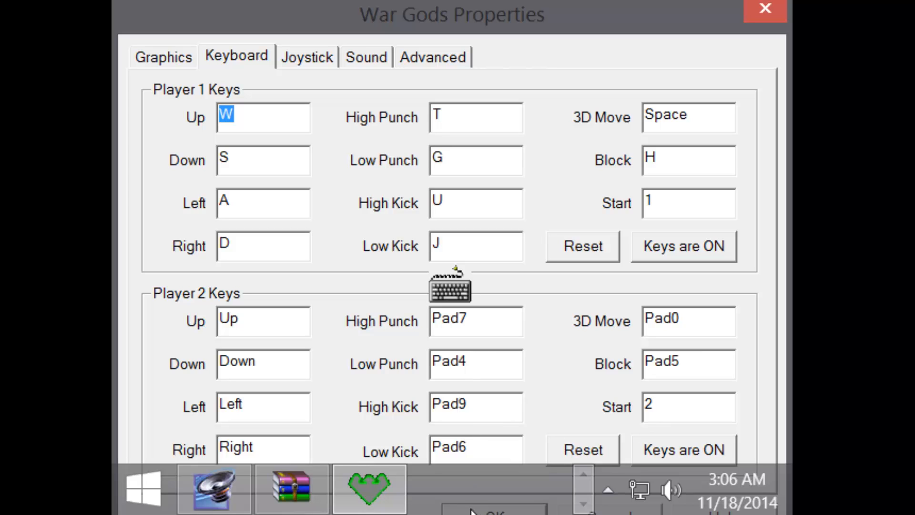
pyautogui.moveTo(588, 32)
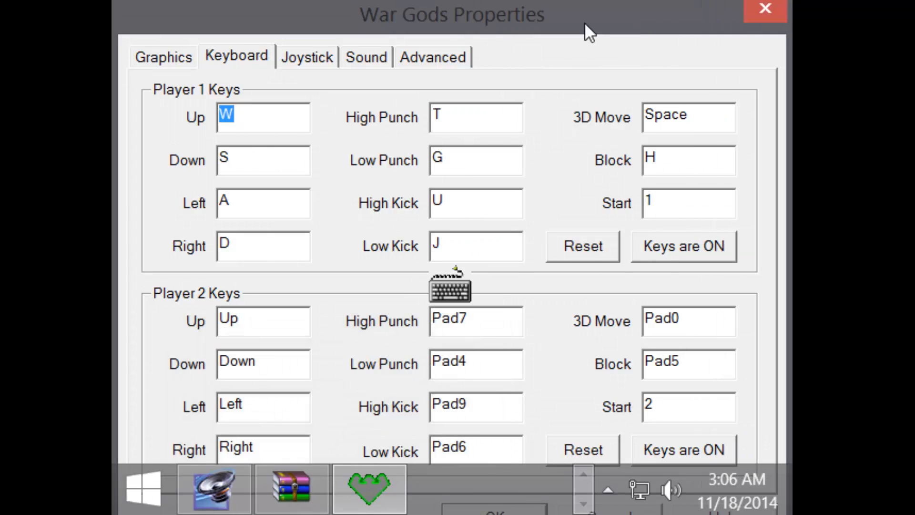
pyautogui.click(432, 56)
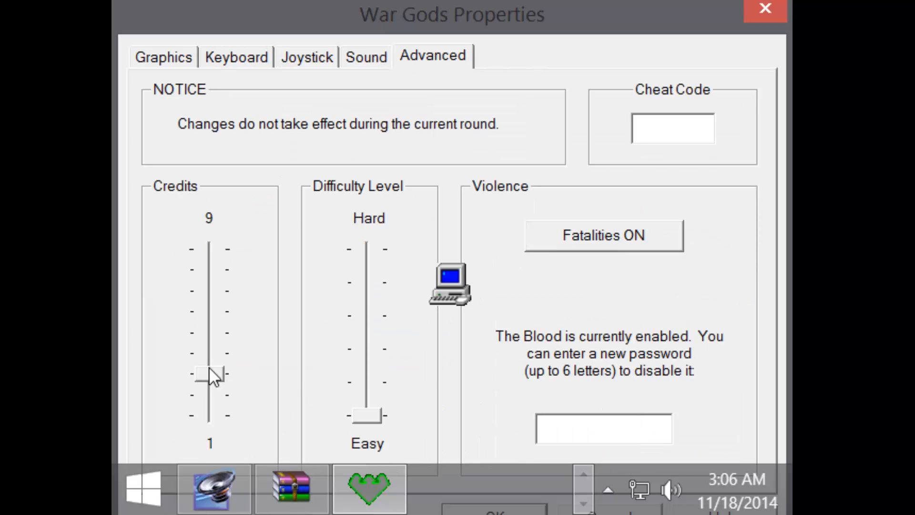
pyautogui.moveTo(209, 374); pyautogui.dragTo(208, 269)
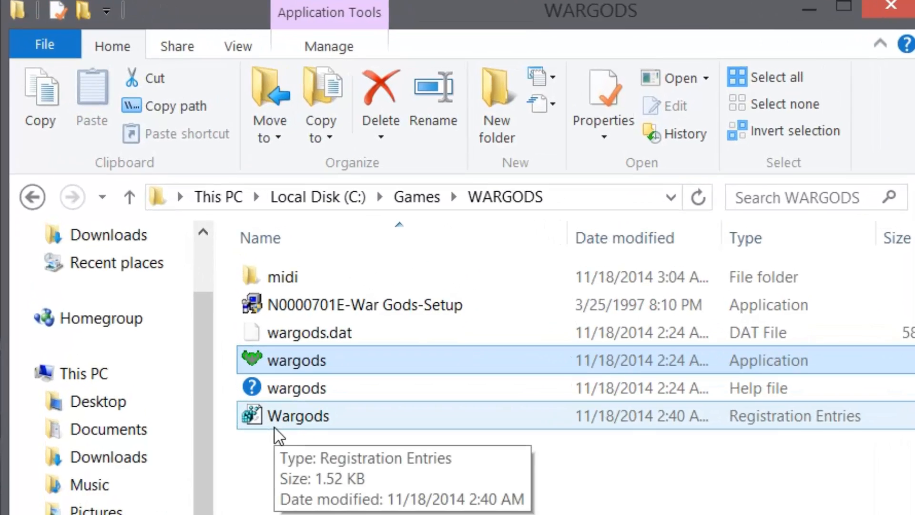
# Open Wargods.reg from the WARGODS folder in Notepad
pyautogui.doubleClick(299, 416)
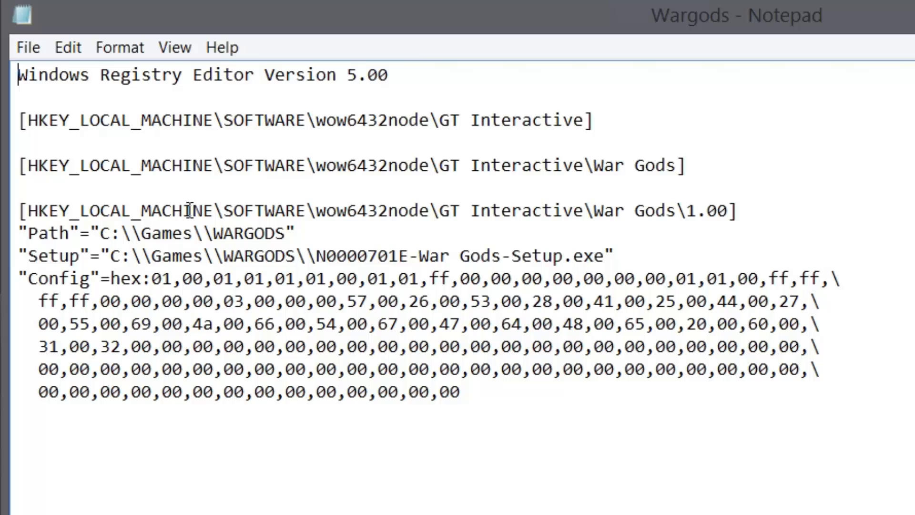
pyautogui.doubleClick(164, 233)
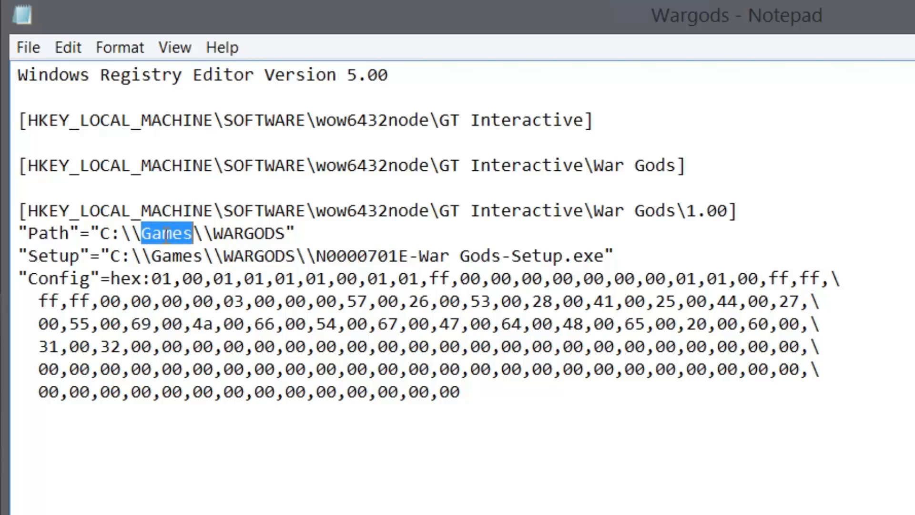
pyautogui.doubleClick(248, 233)
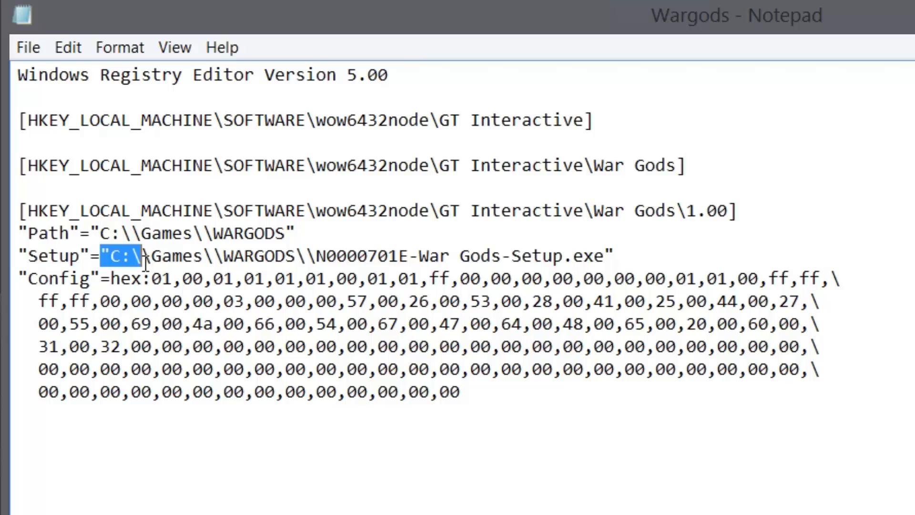
pyautogui.doubleClick(175, 256)
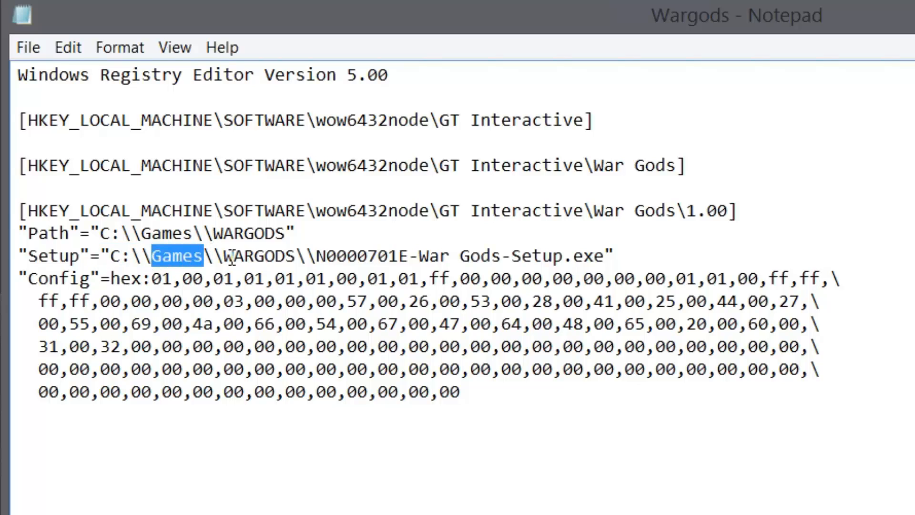